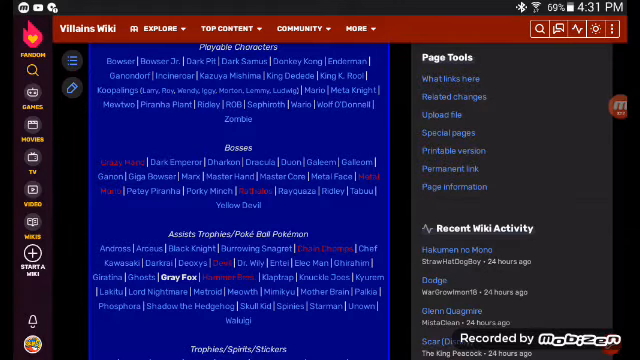
{"action": "scroll", "scroll_direction": "down", "scroll_amount": 3}
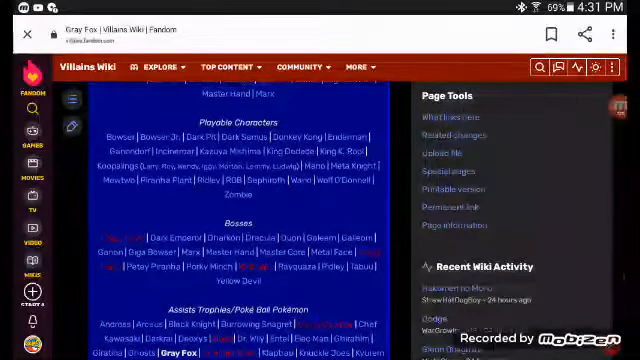
{"action": "scroll", "scroll_direction": "down", "scroll_amount": 3}
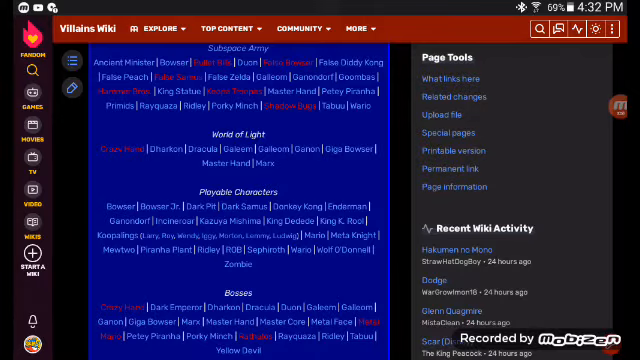
{"action": "scroll", "scroll_direction": "down", "scroll_amount": 3}
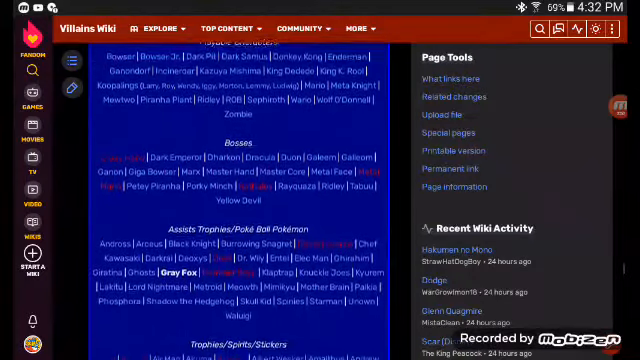
{"action": "scroll", "scroll_direction": "down", "scroll_amount": 3}
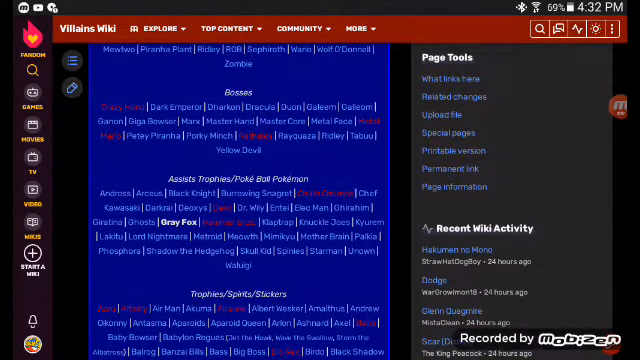
{"action": "scroll", "scroll_direction": "down", "scroll_amount": 3}
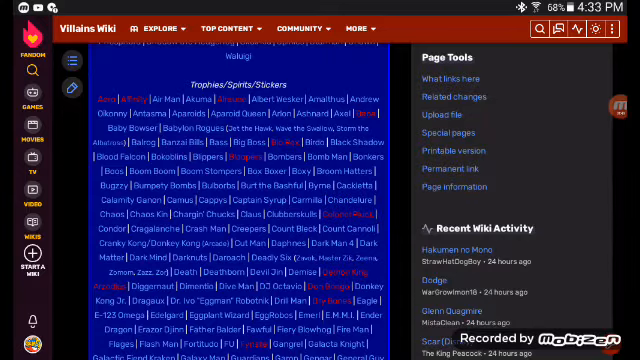
{"action": "scroll", "scroll_direction": "down", "scroll_amount": 3}
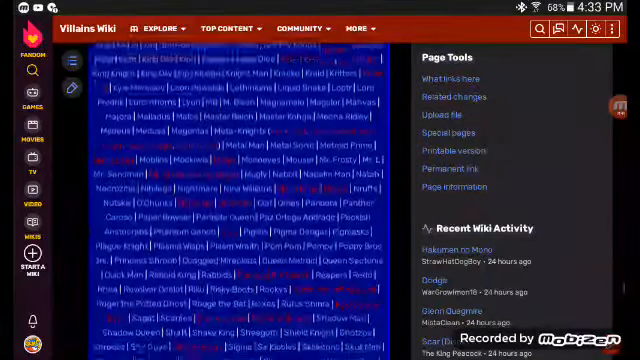
{"action": "scroll", "scroll_direction": "down", "scroll_amount": 3}
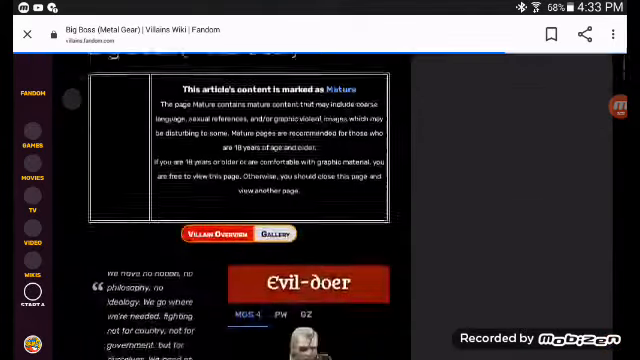
{"action": "scroll", "scroll_direction": "down", "scroll_amount": 3}
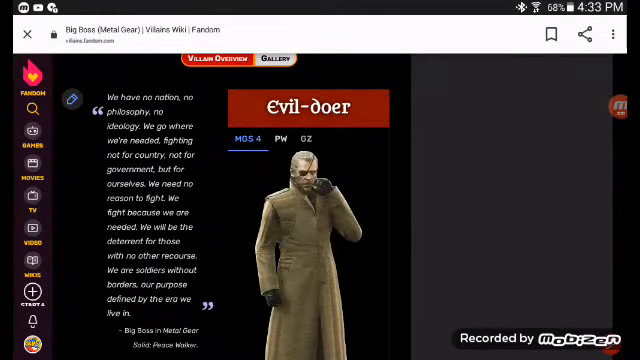
{"action": "scroll", "scroll_direction": "down", "scroll_amount": 3}
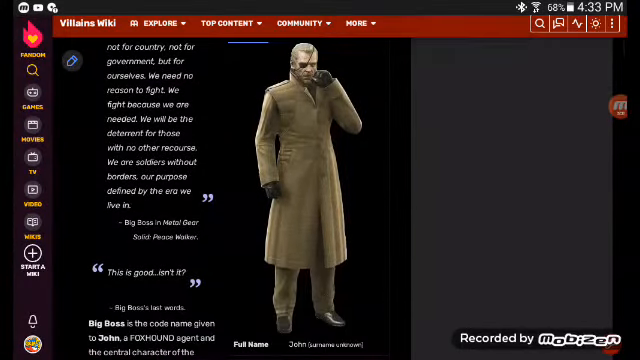
{"action": "scroll", "scroll_direction": "down", "scroll_amount": 3}
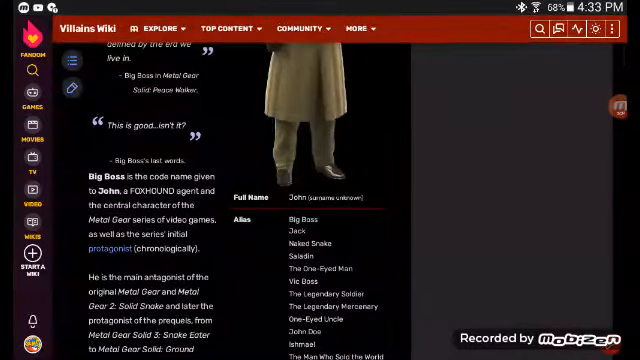